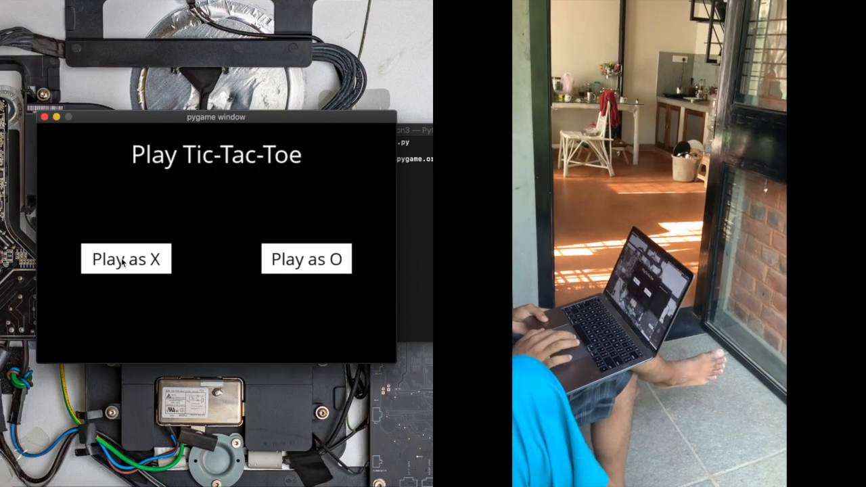
Choose 'Play as X' on the start screen to begin a game with an empty board.
{"action": "left_click", "coordinate": [126, 258]}
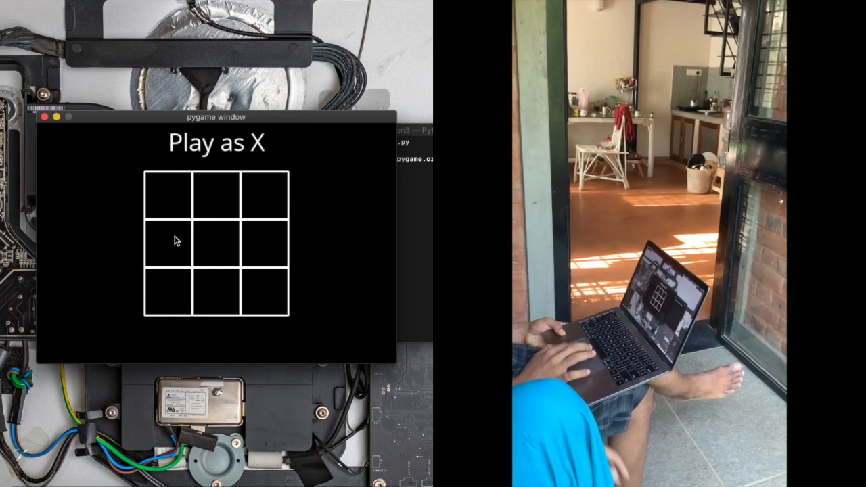
Place X in middle-left, centre, top-right, top-middle and bottom-right until the game ends.
{"action": "left_click", "coordinate": [169, 243]}
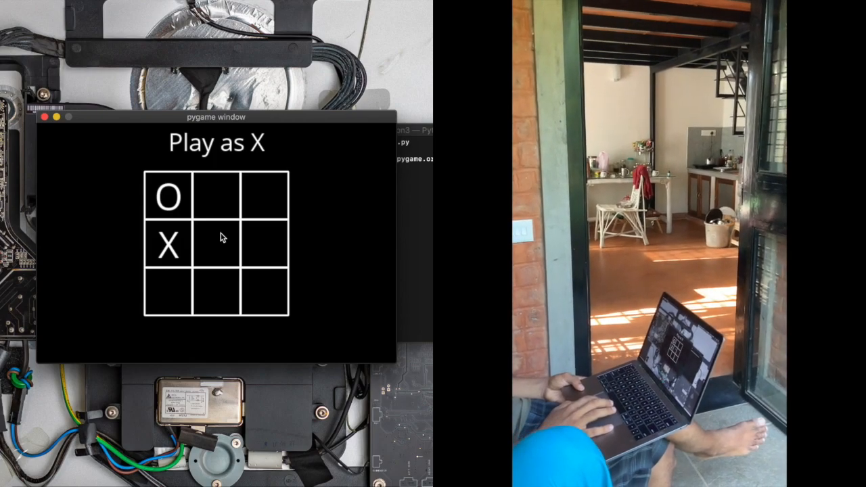
{"action": "left_click", "coordinate": [216, 246]}
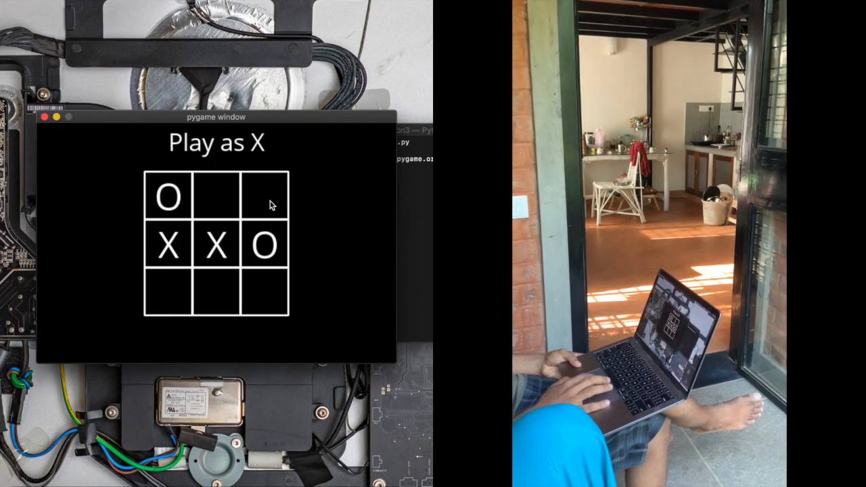
{"action": "left_click", "coordinate": [260, 197]}
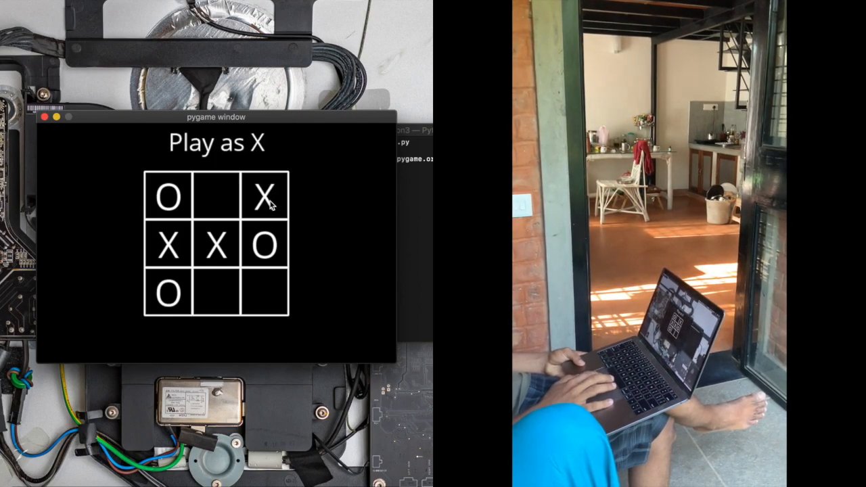
{"action": "mouse_move", "coordinate": [214, 287]}
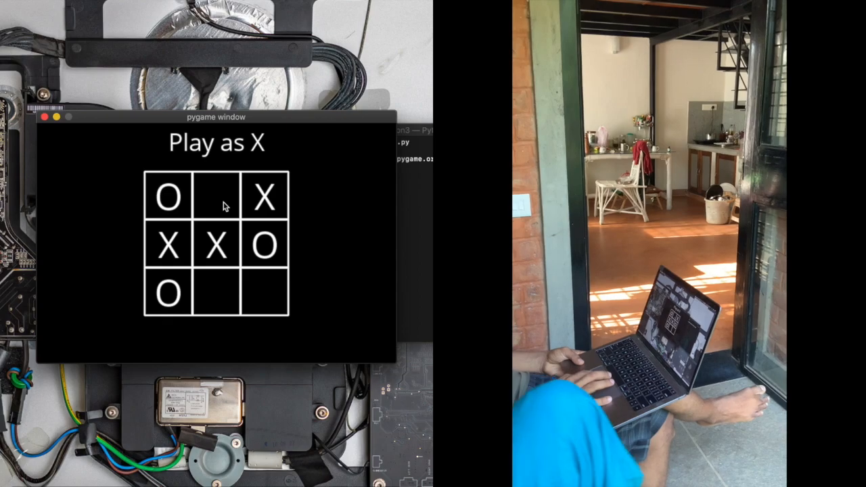
{"action": "left_click", "coordinate": [215, 196]}
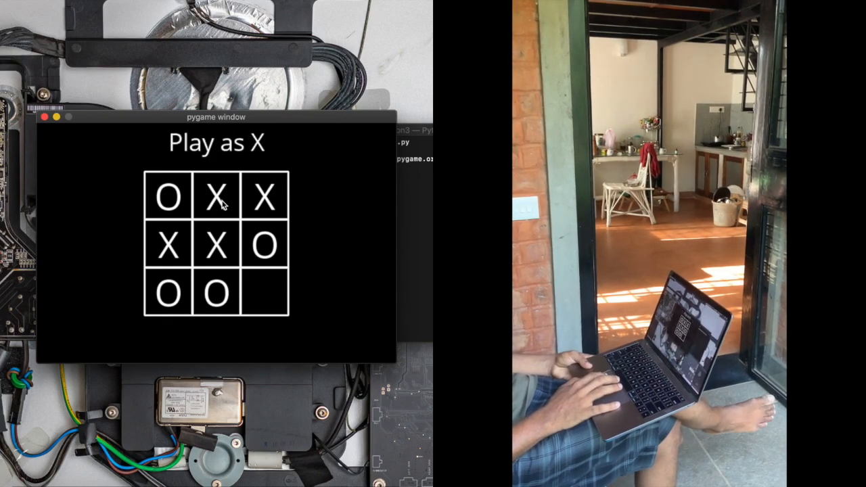
{"action": "left_click", "coordinate": [265, 293]}
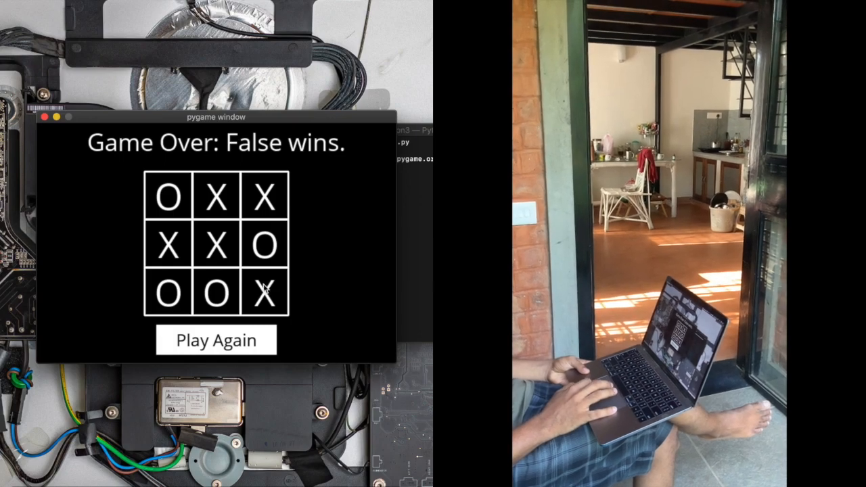
Choose 'Play Again' after 'Game Over: False wins' to return to the start menu.
{"action": "left_click", "coordinate": [217, 338]}
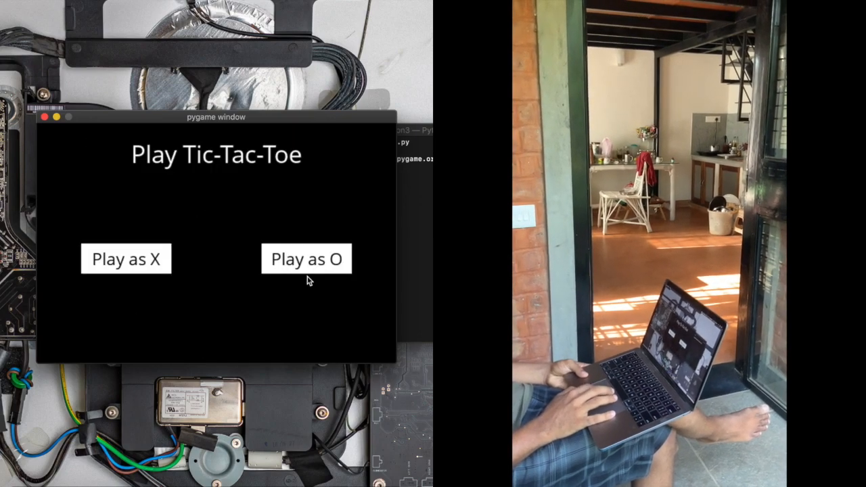
Begin a game as O and place O's in the centre and top-right squares.
{"action": "left_click", "coordinate": [306, 259]}
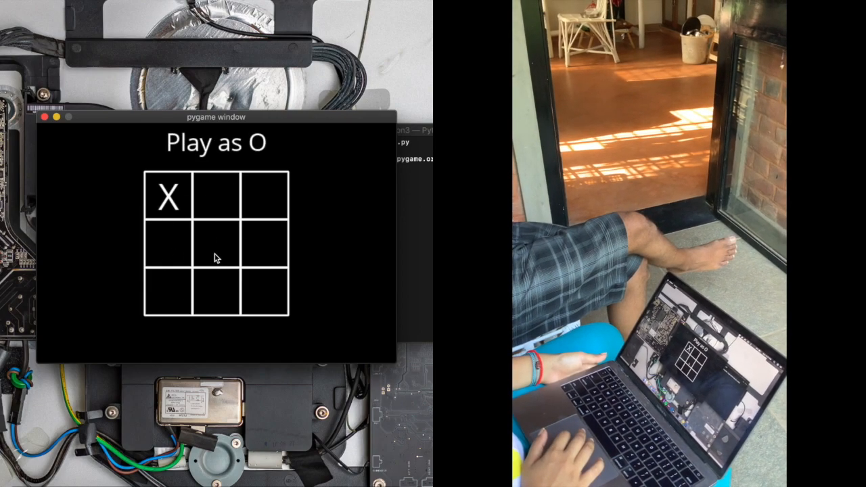
{"action": "left_click", "coordinate": [215, 245]}
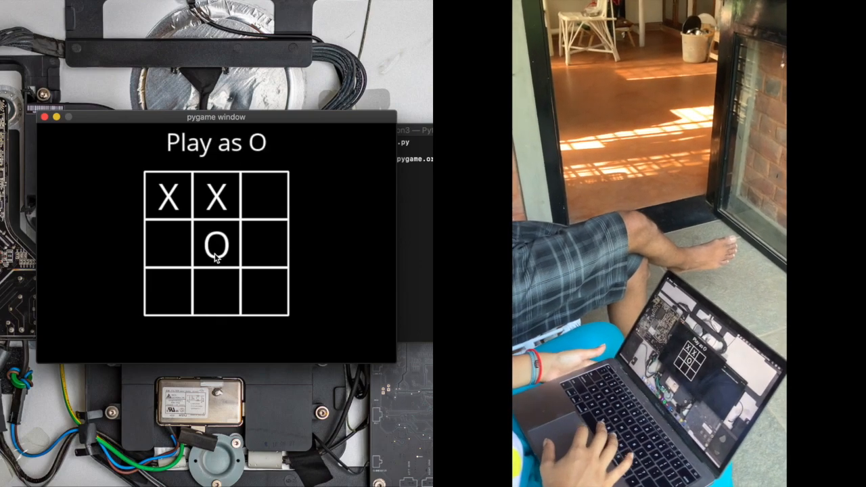
{"action": "left_click", "coordinate": [262, 198]}
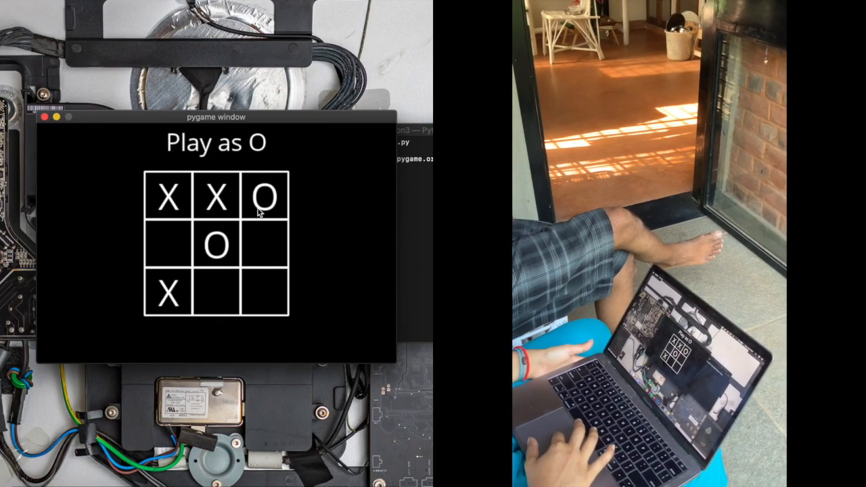